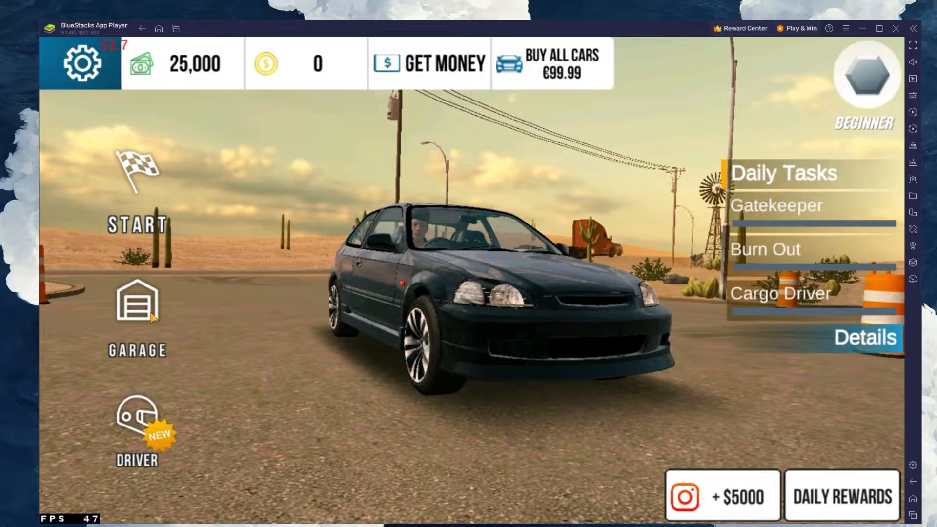
# - Visit Car Parking's driver outfit screen, then exit the game to the BlueStacks home screen
pyautogui.click(138, 424)
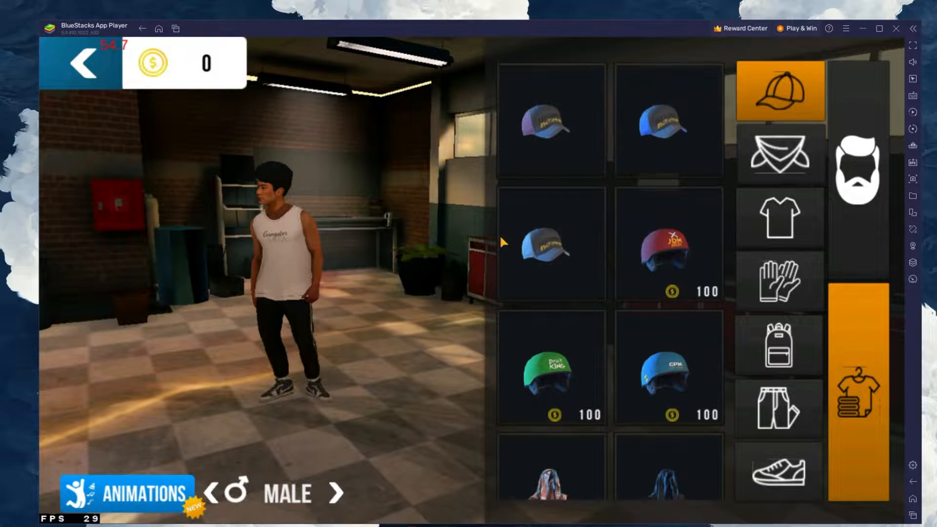
pyautogui.click(82, 63)
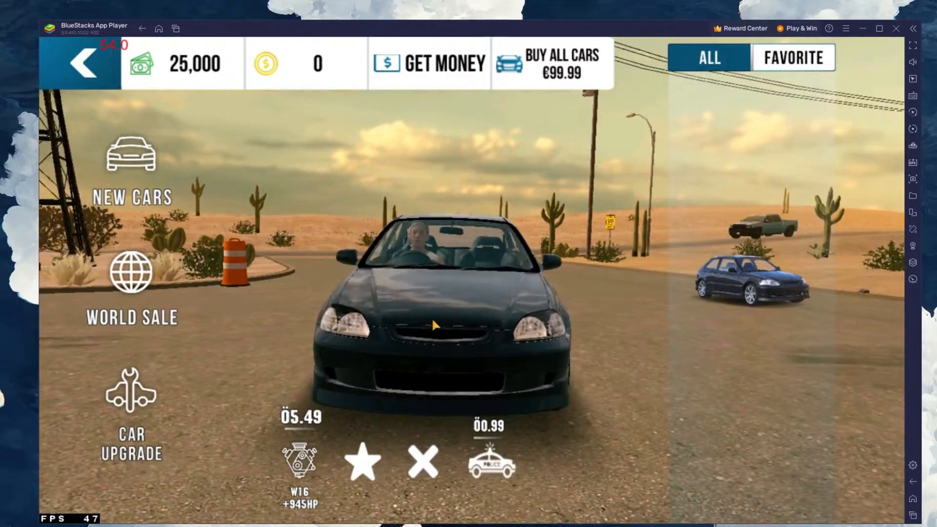
pyautogui.click(84, 63)
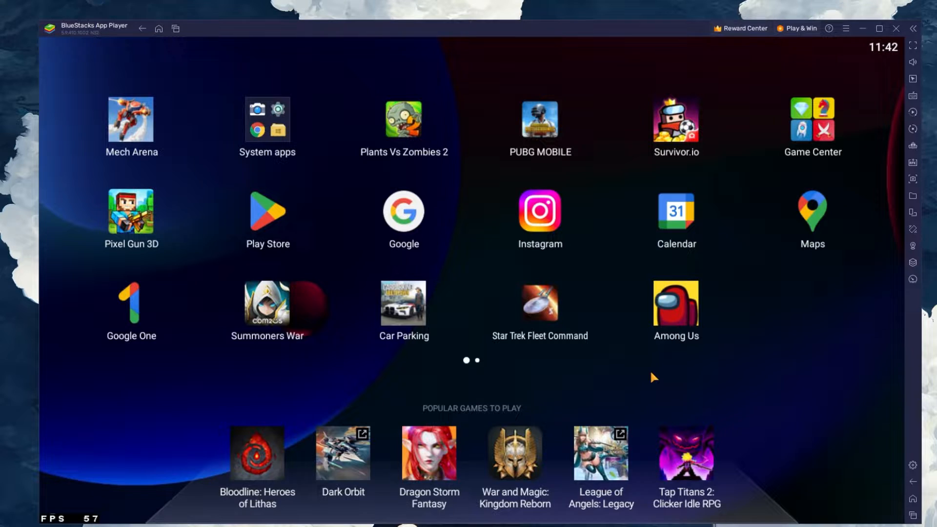
# - Download the BlueStacks 5 installer from bluestacks.com and launch it
pyautogui.click(674, 212)
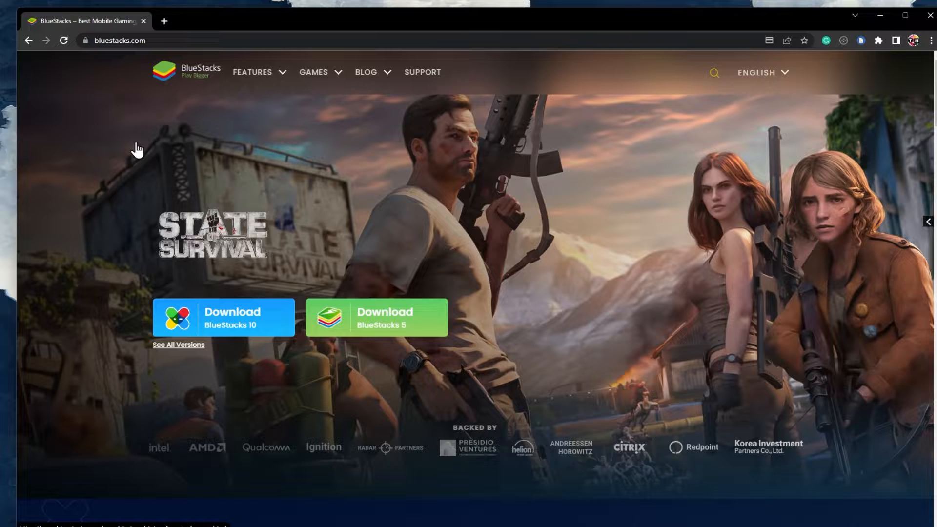
pyautogui.click(376, 318)
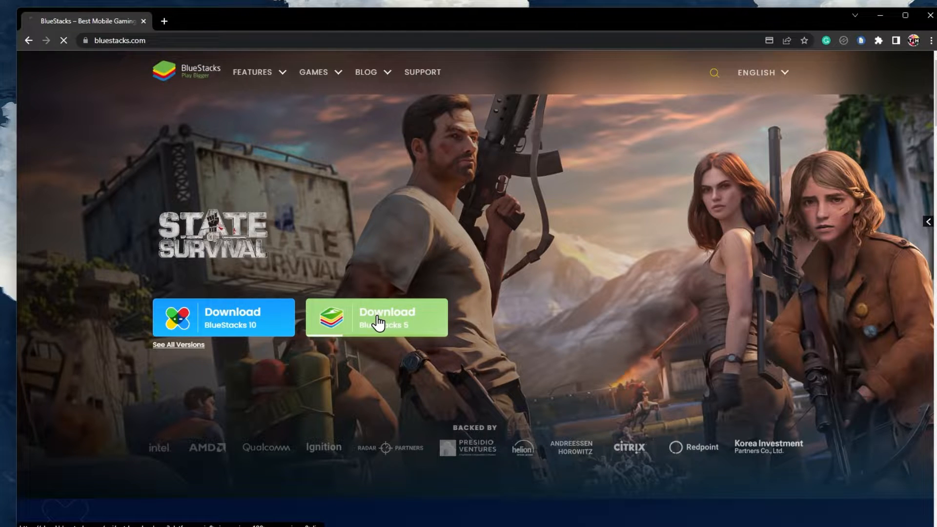
pyautogui.click(375, 316)
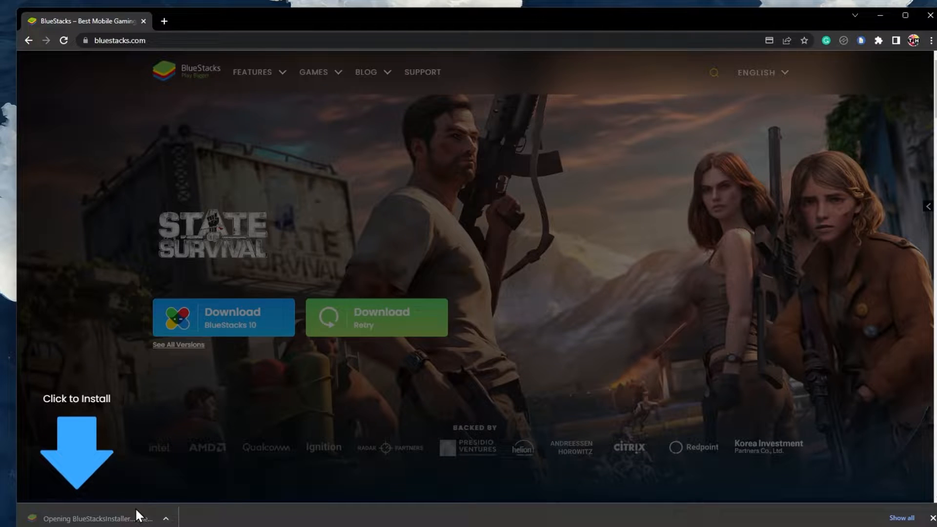
pyautogui.moveTo(278, 445)
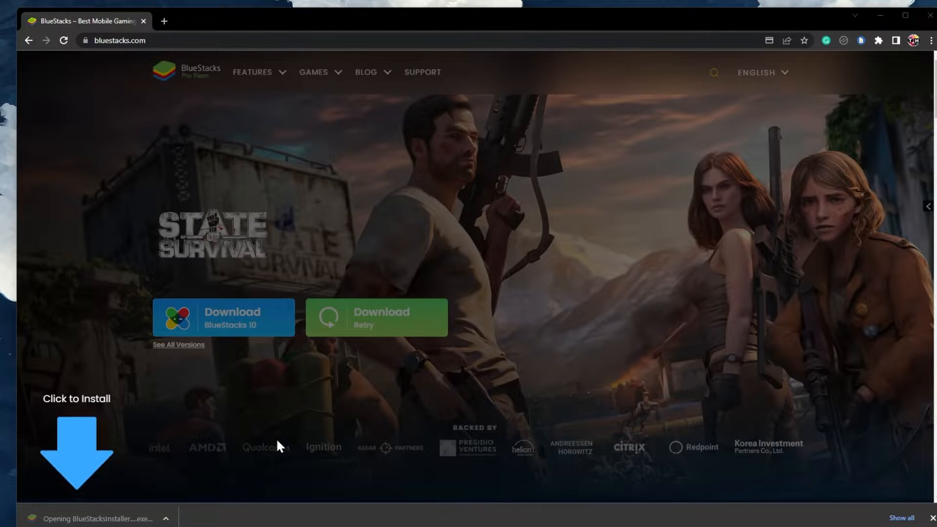
pyautogui.click(222, 317)
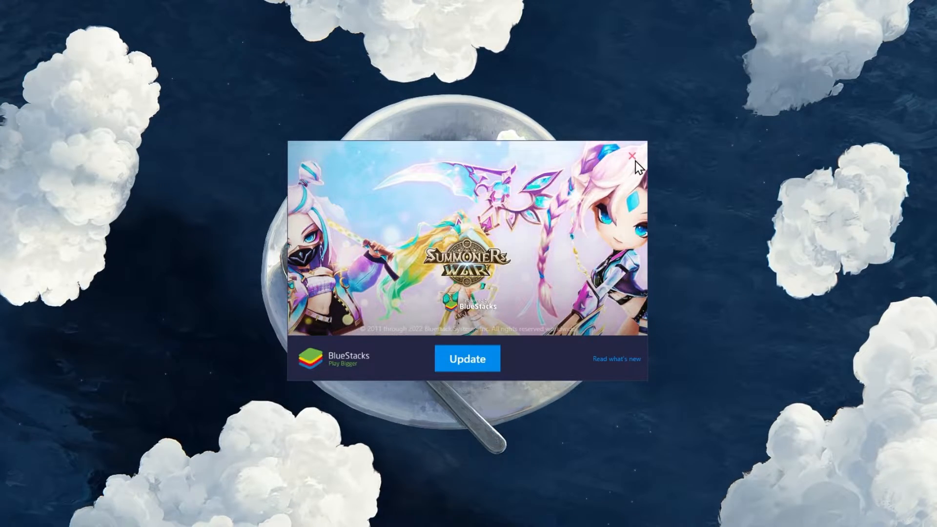
# - Dismiss the update prompt and browse Car Parking Multiplayer's Play Store listing
pyautogui.click(631, 158)
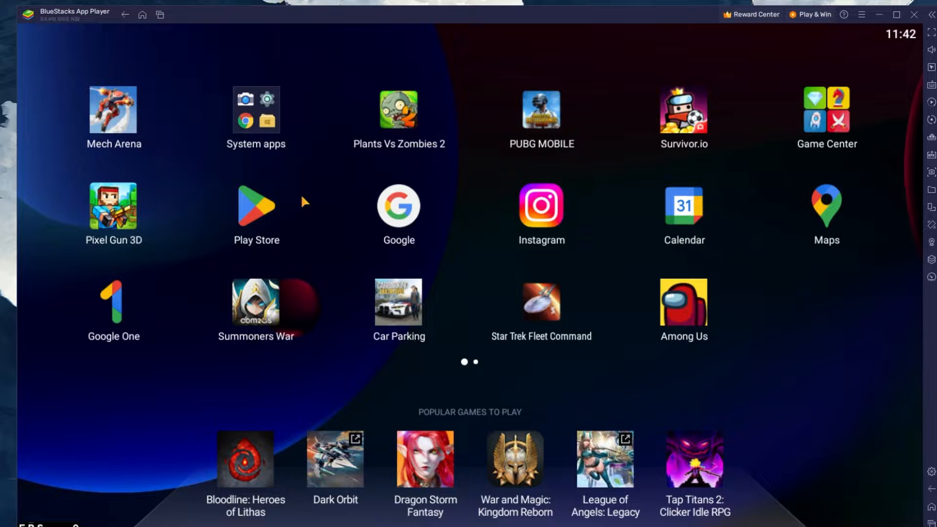
pyautogui.moveTo(253, 182)
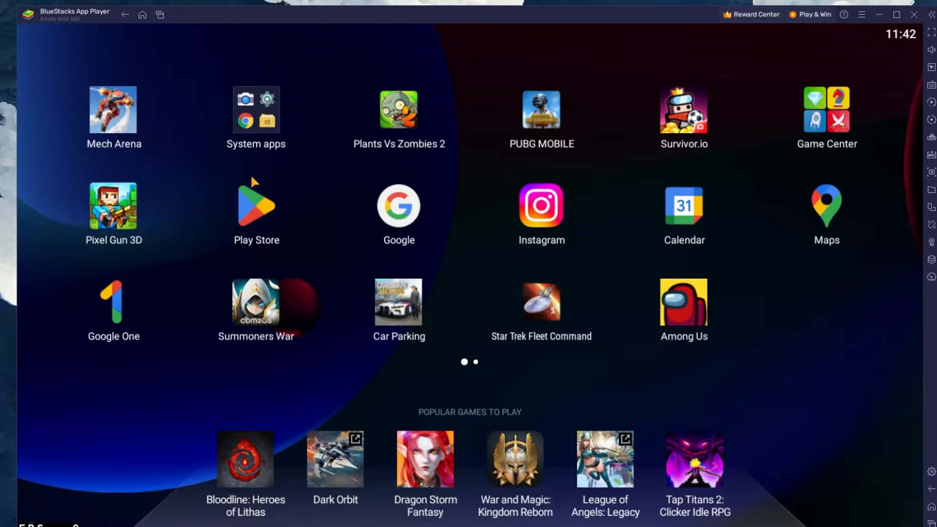
pyautogui.click(255, 206)
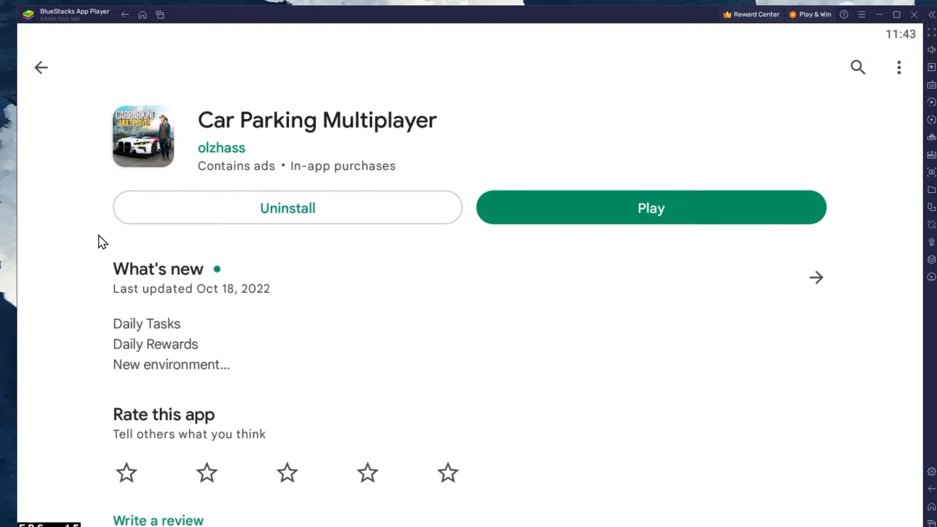
pyautogui.scroll(-3)
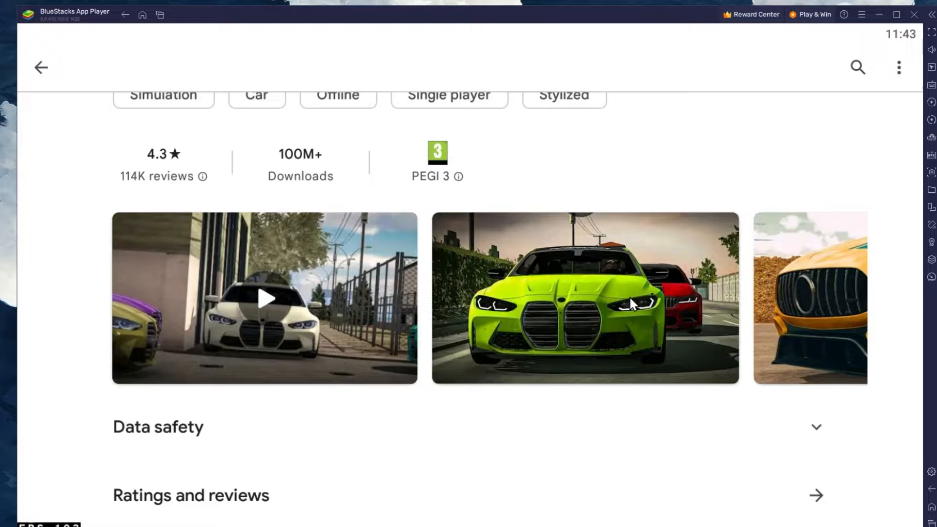
pyautogui.scroll(3)
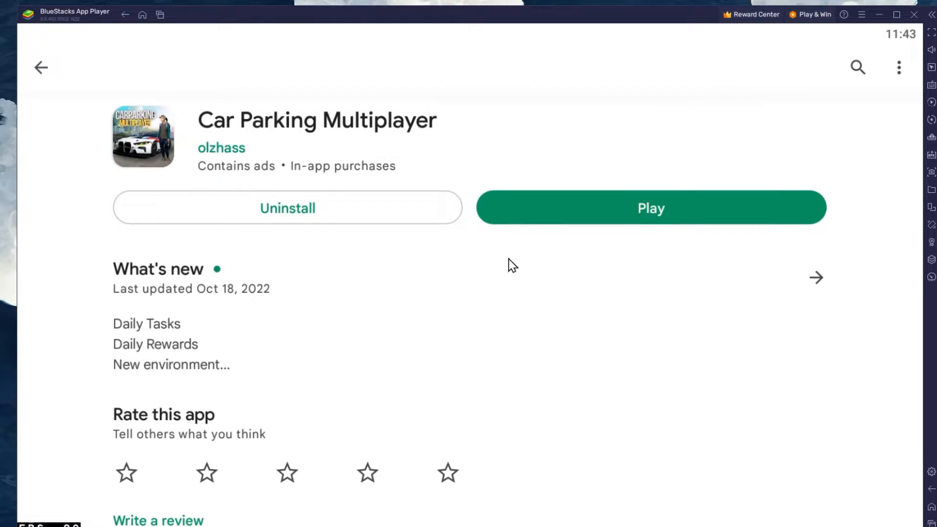
pyautogui.click(40, 68)
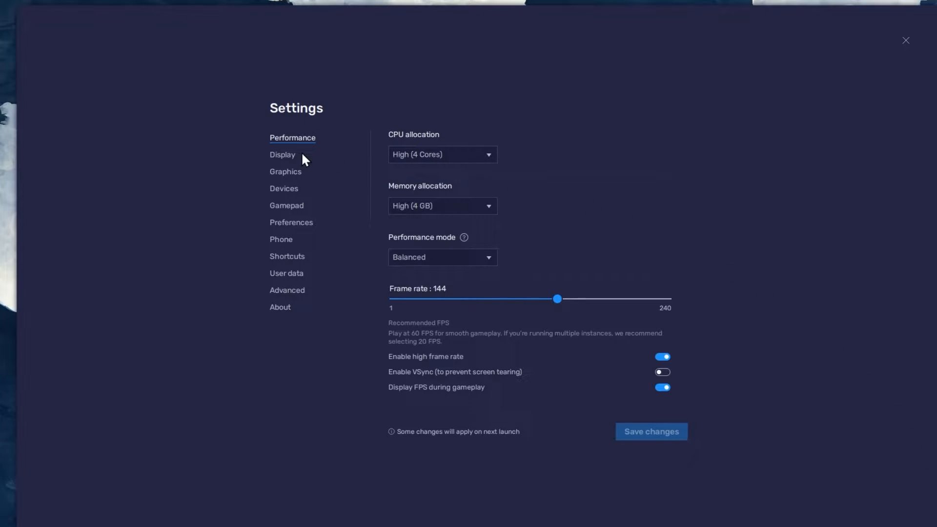
pyautogui.moveTo(384, 159)
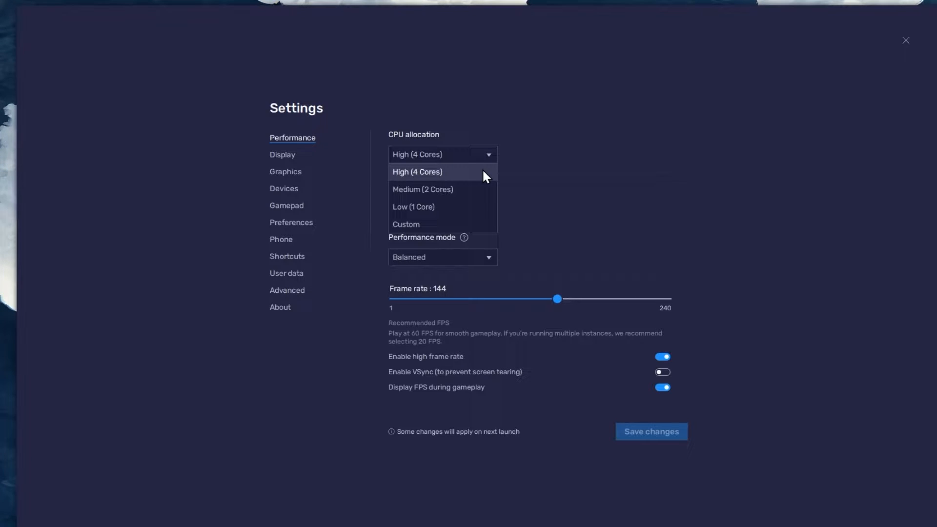
# - Keep BlueStacks CPU allocation at High (4 Cores) and memory at High (4 GB)
pyautogui.click(416, 171)
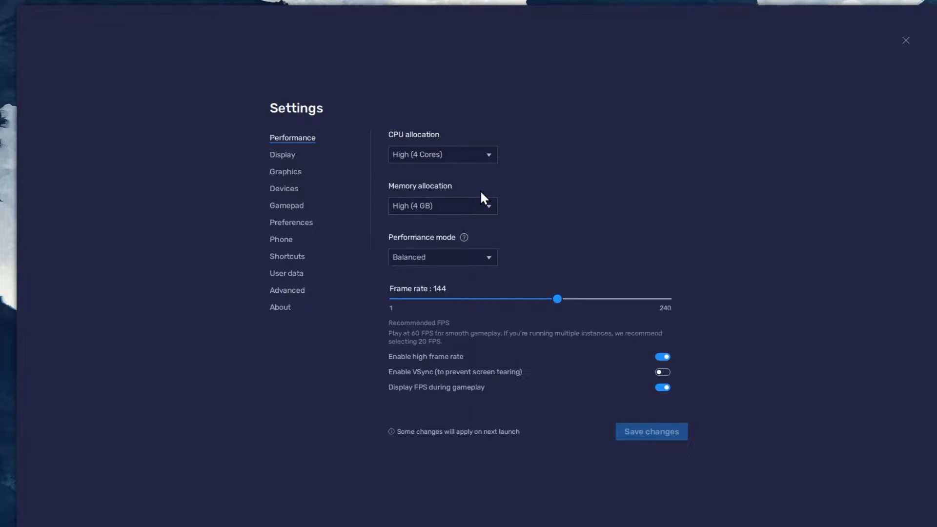
pyautogui.click(441, 205)
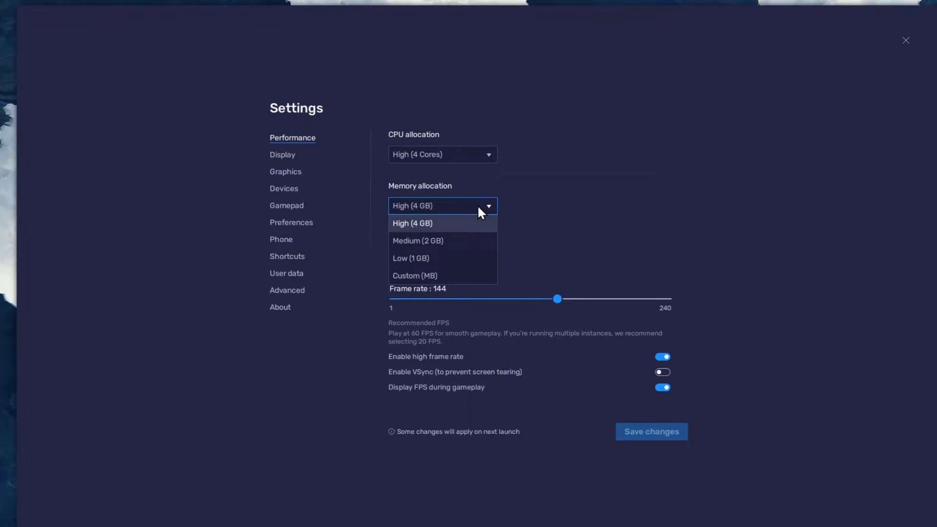
pyautogui.moveTo(468, 258)
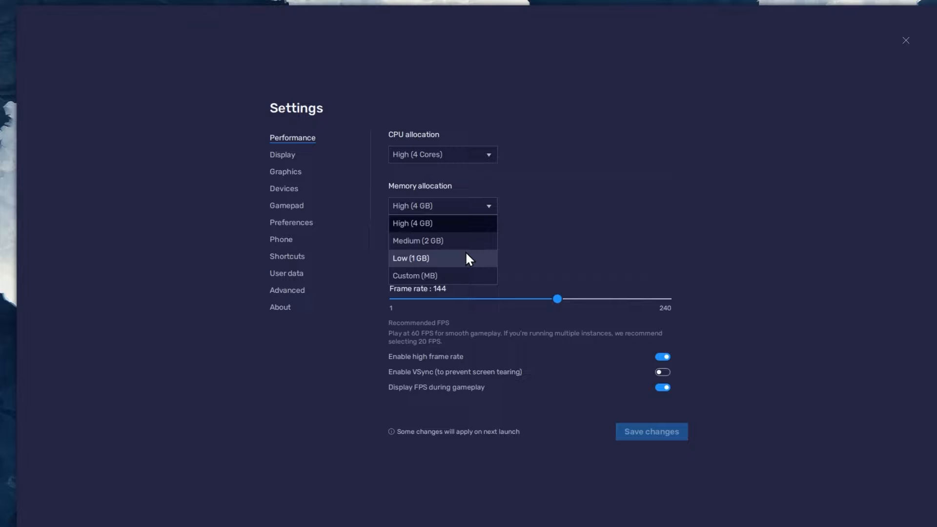
pyautogui.click(411, 223)
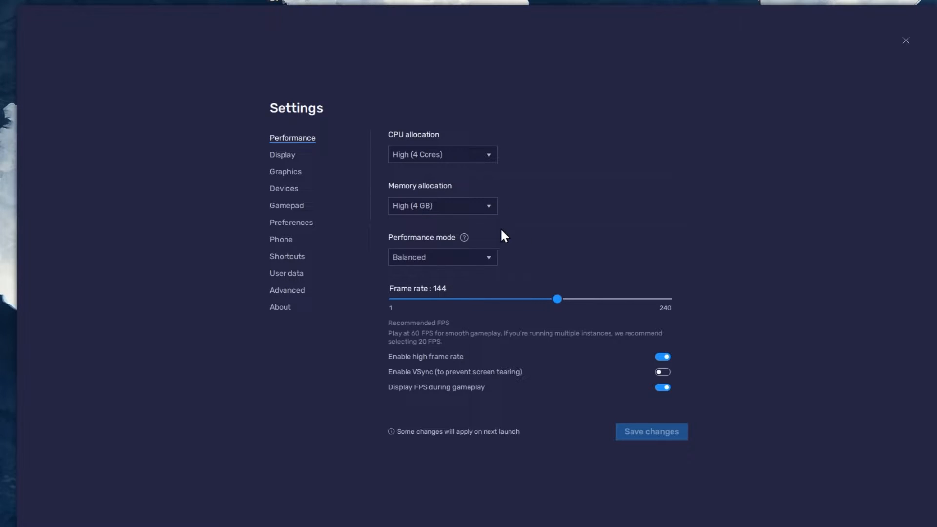
pyautogui.click(441, 257)
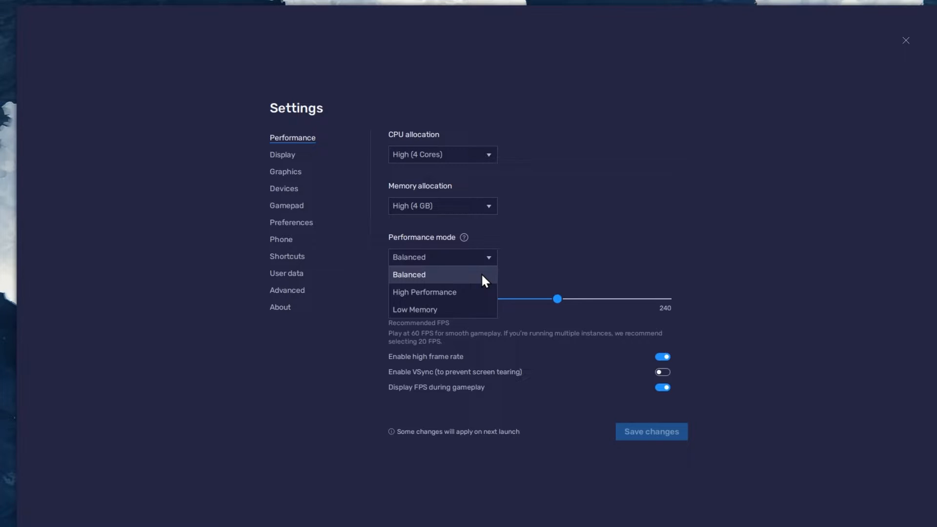
pyautogui.click(409, 274)
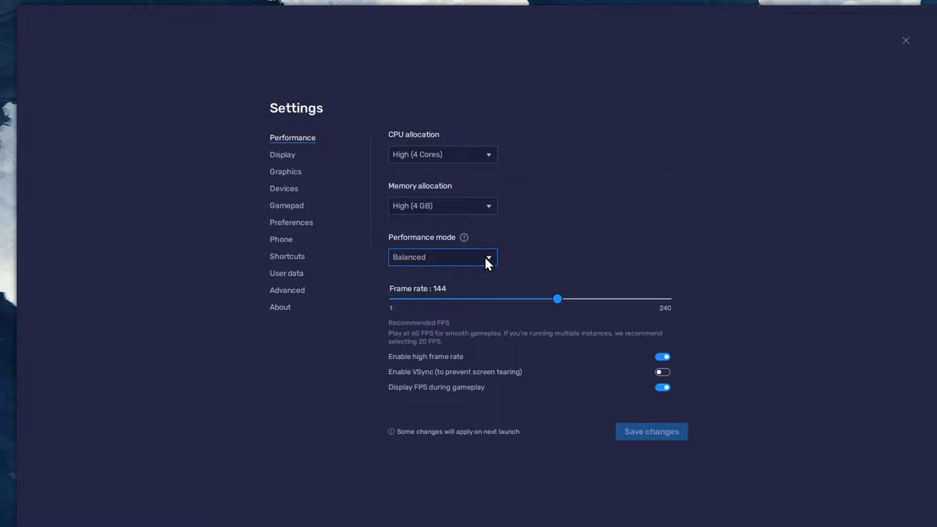
pyautogui.click(662, 357)
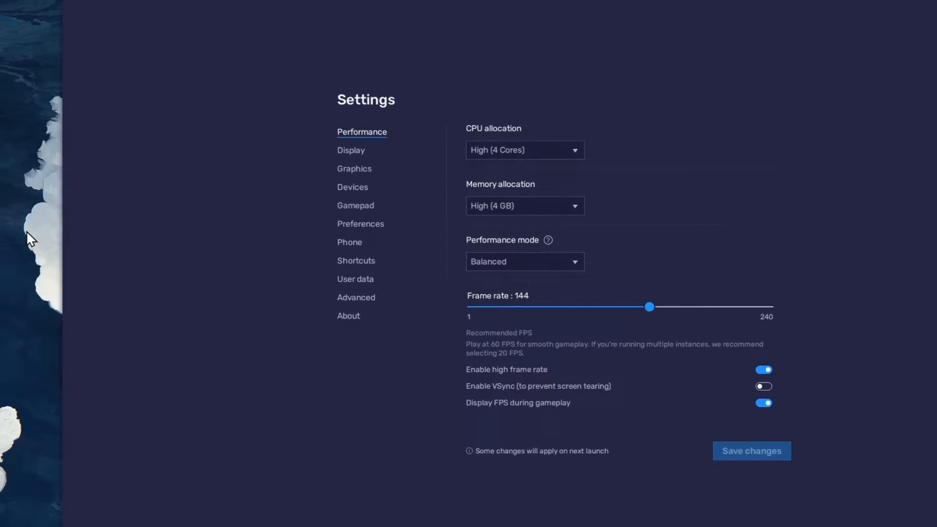
# - Check Windows advanced display information, confirming the monitor's 119.97 Hz refresh rate
pyautogui.rightClick(29, 237)
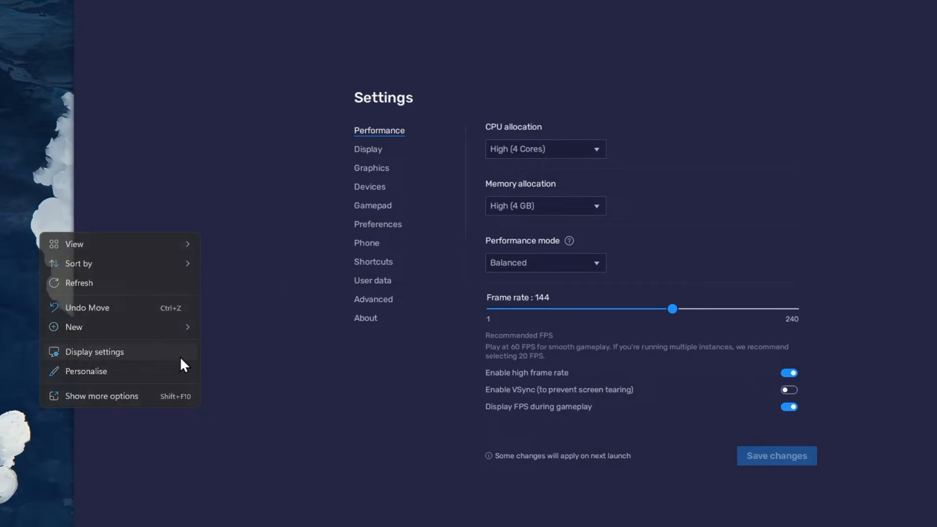
pyautogui.click(93, 352)
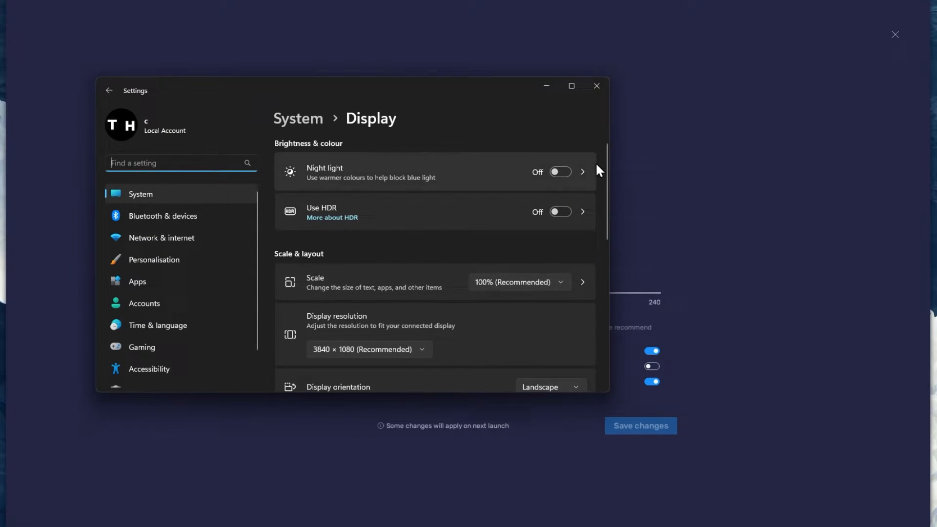
pyautogui.scroll(-3)
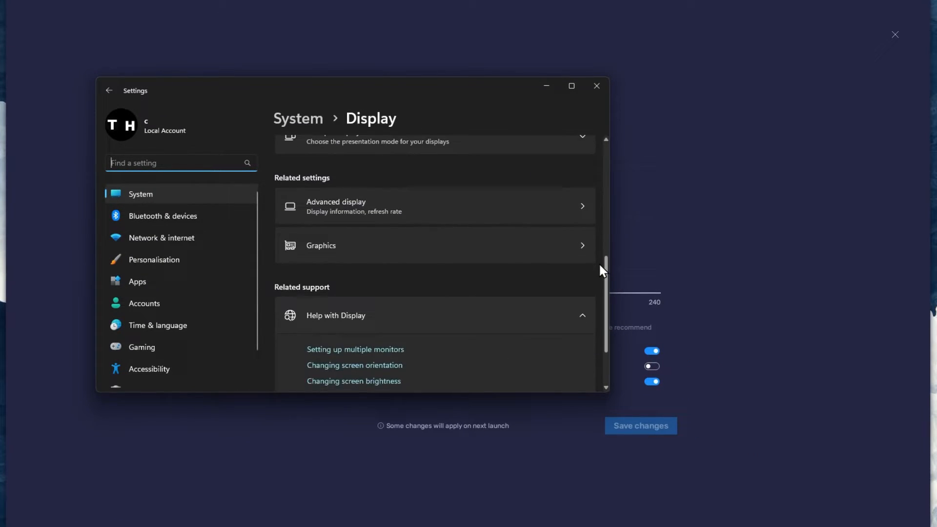
pyautogui.scroll(-3)
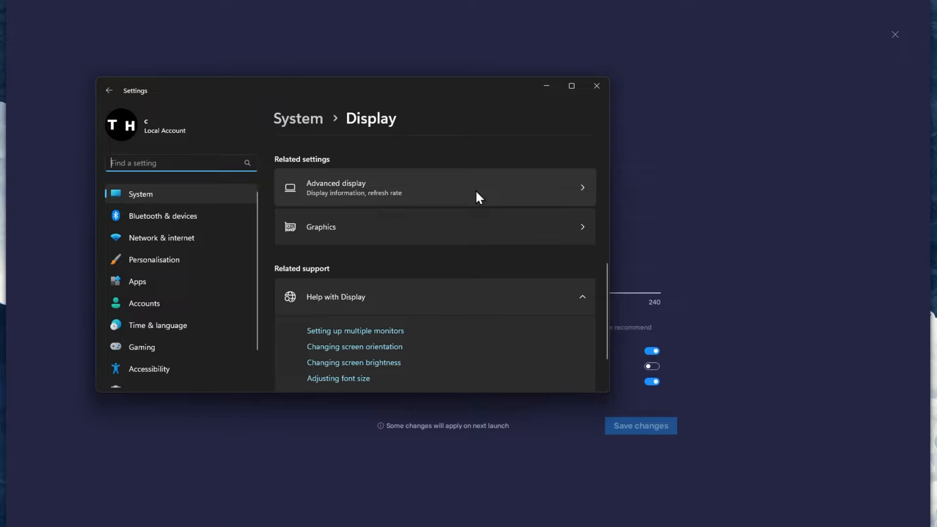
pyautogui.click(434, 187)
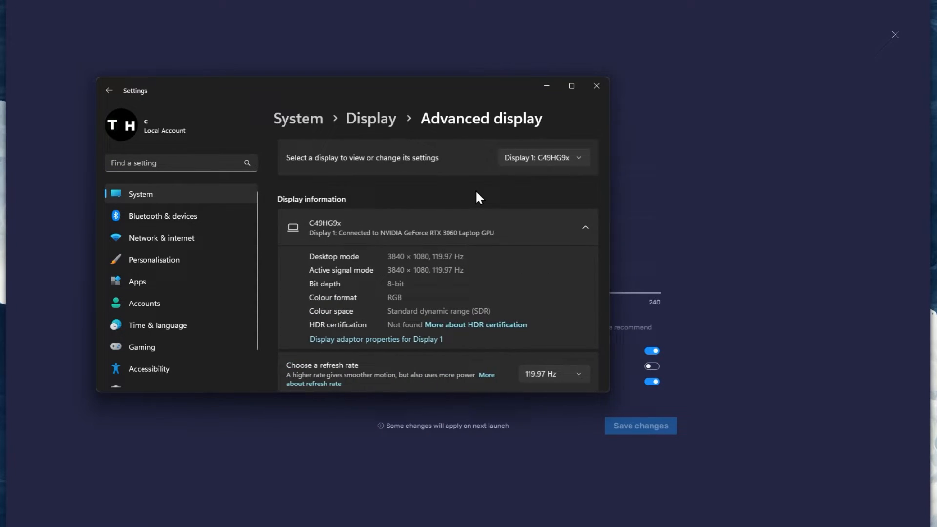
pyautogui.scroll(-3)
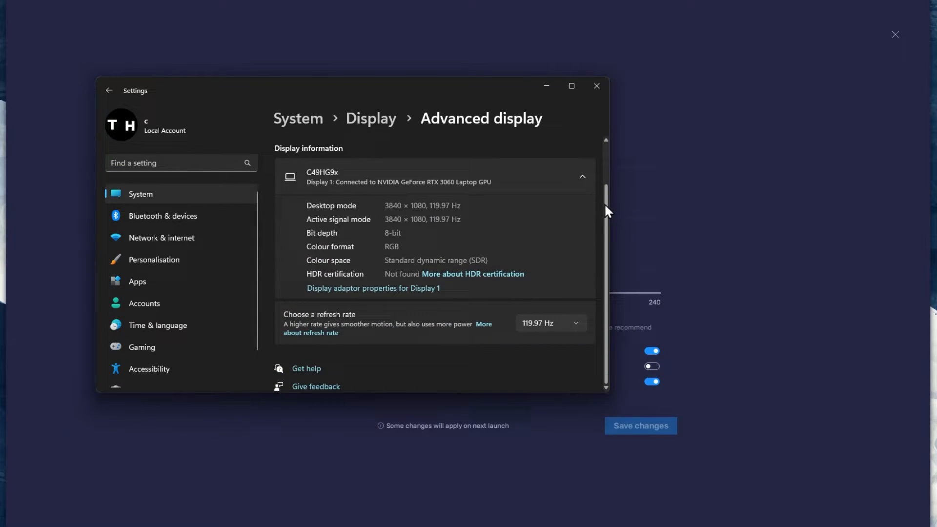
pyautogui.click(549, 323)
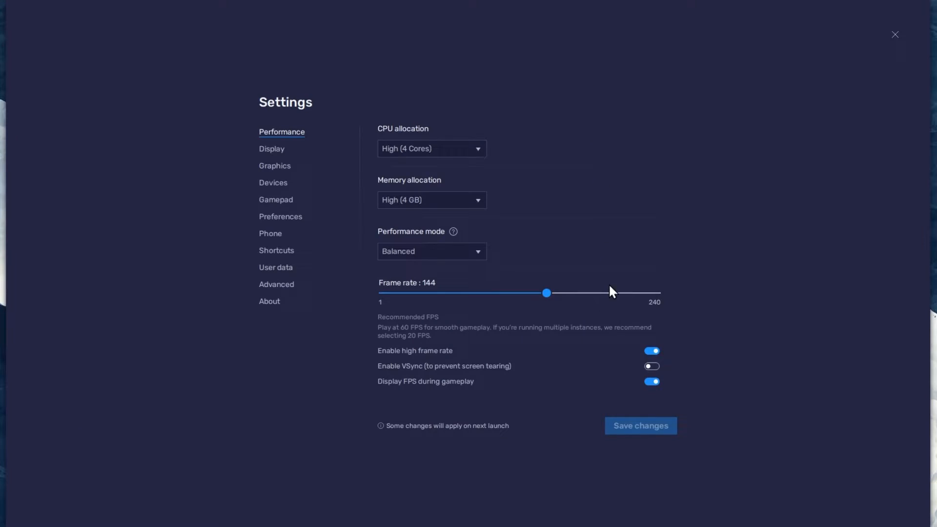
pyautogui.moveTo(650, 381)
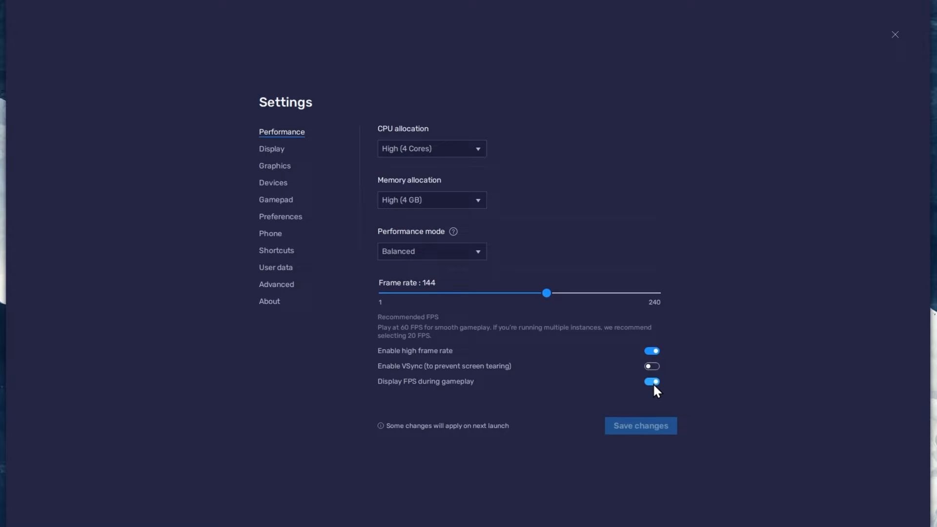
pyautogui.moveTo(652, 396)
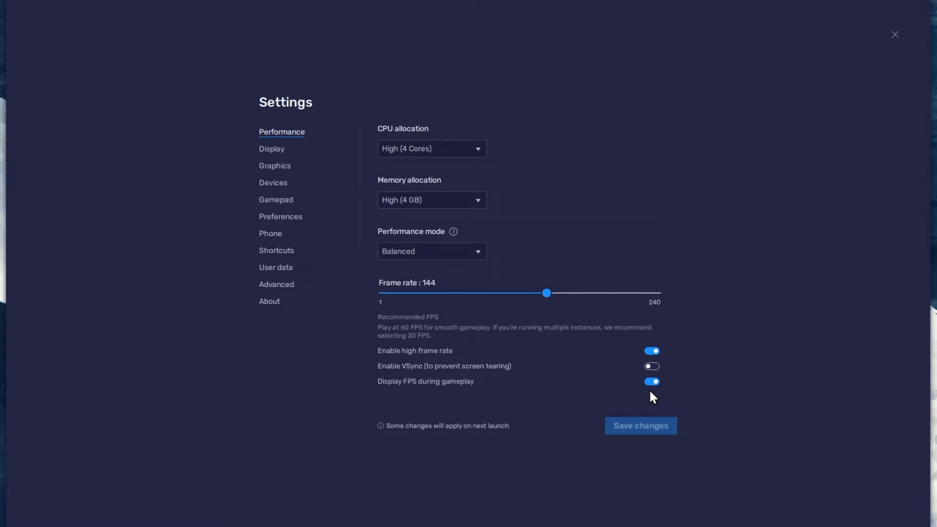
# - Keep BlueStacks display at landscape 1600 x 900 resolution
pyautogui.click(271, 149)
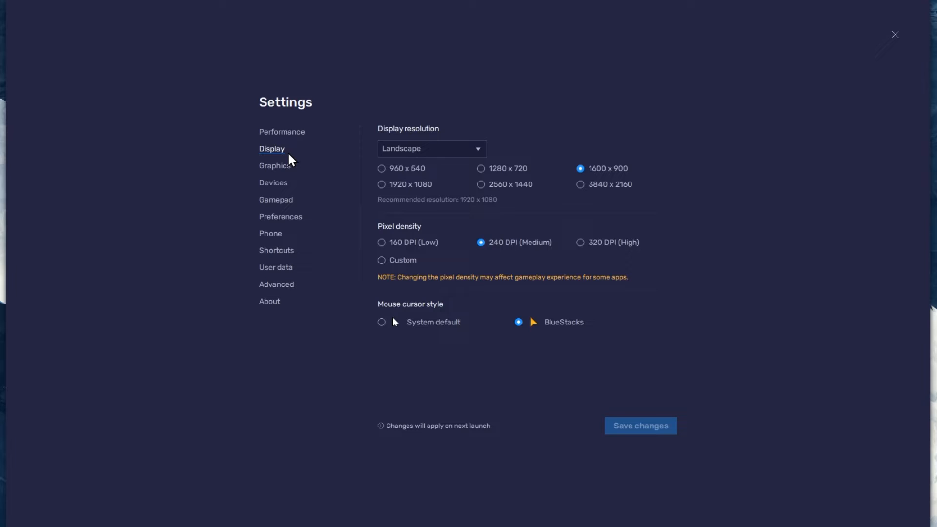
pyautogui.click(431, 149)
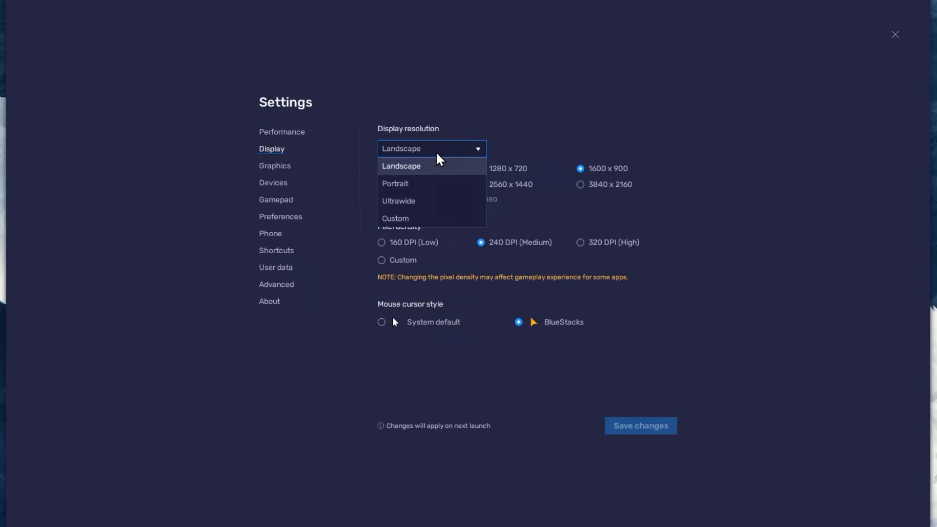
pyautogui.click(400, 166)
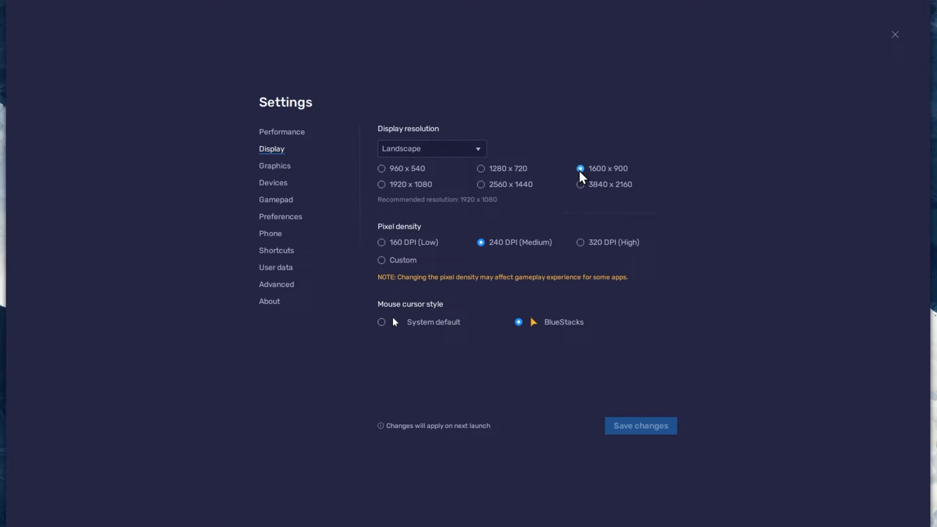
pyautogui.moveTo(902, 48)
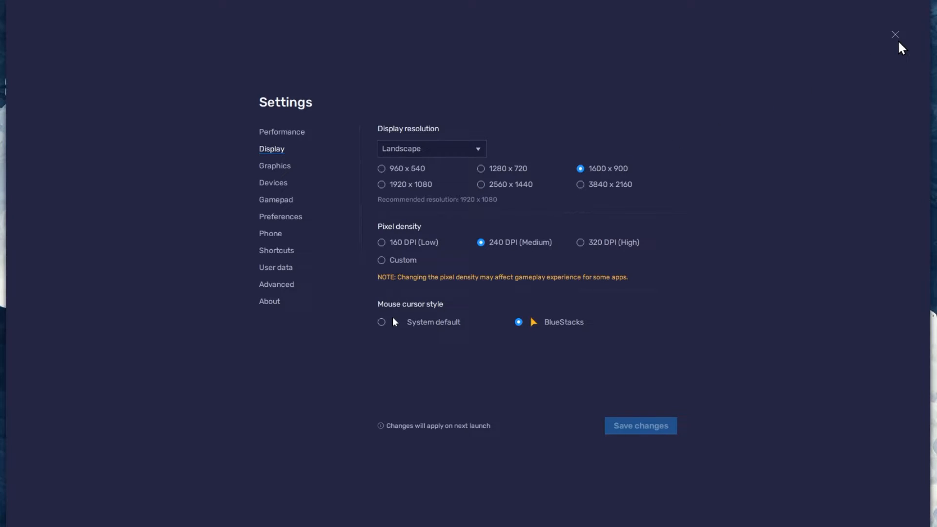
pyautogui.moveTo(893, 39)
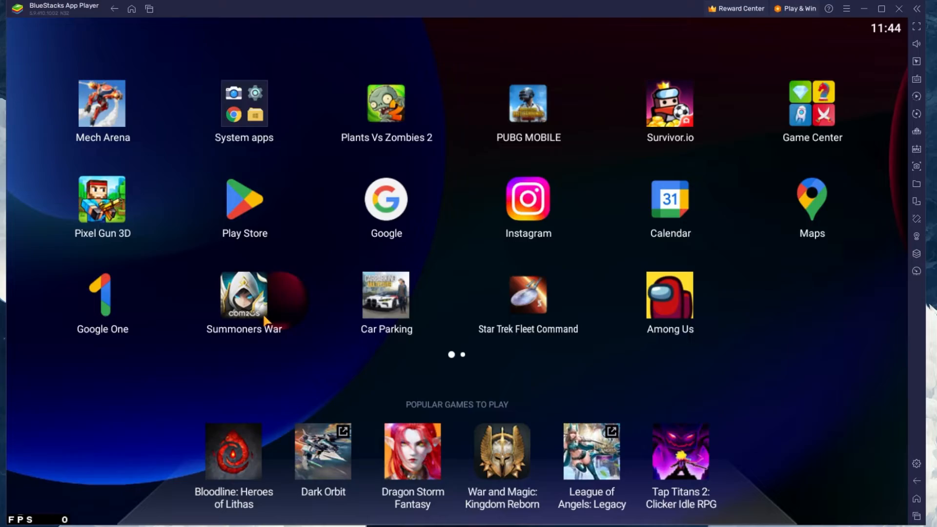
# - Launch Car Parking from the BlueStacks home screen
pyautogui.click(386, 294)
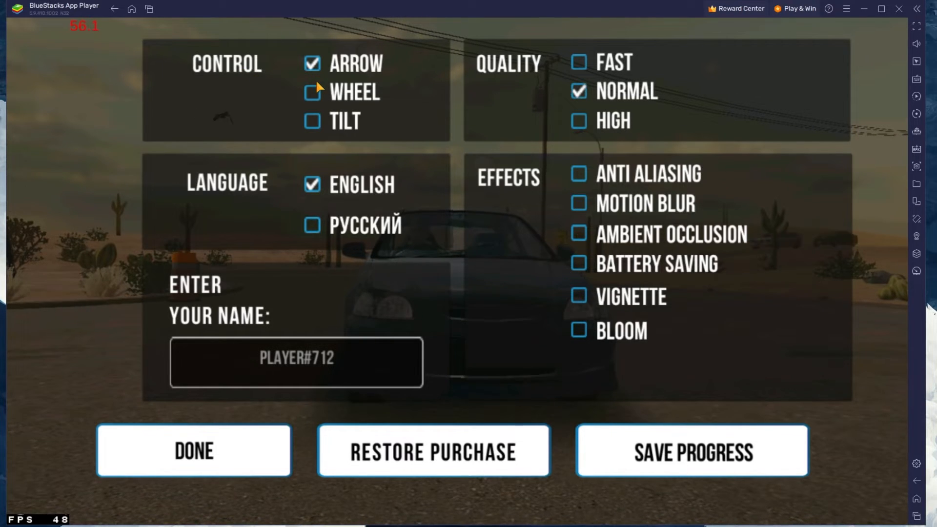
# - Switch Car Parking controls to Wheel and back to Arrow, leaving quality on Normal
pyautogui.click(312, 93)
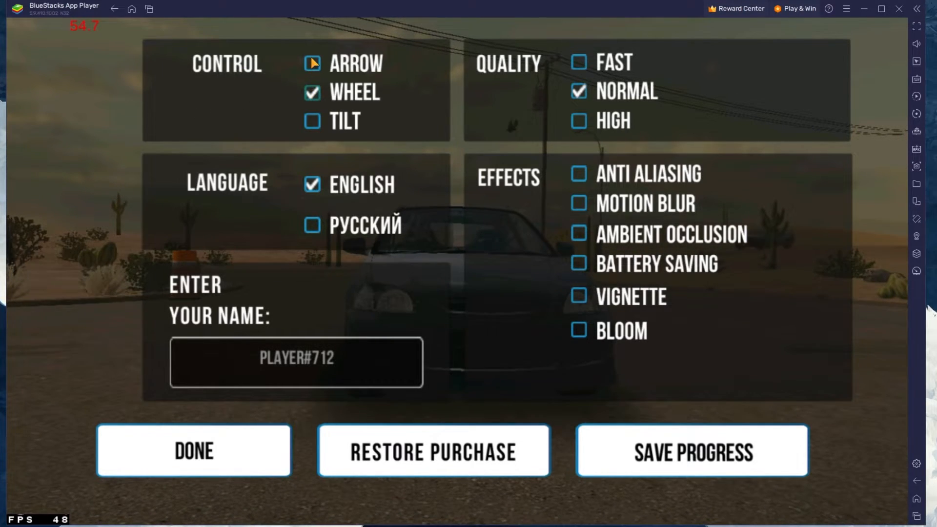
pyautogui.click(311, 64)
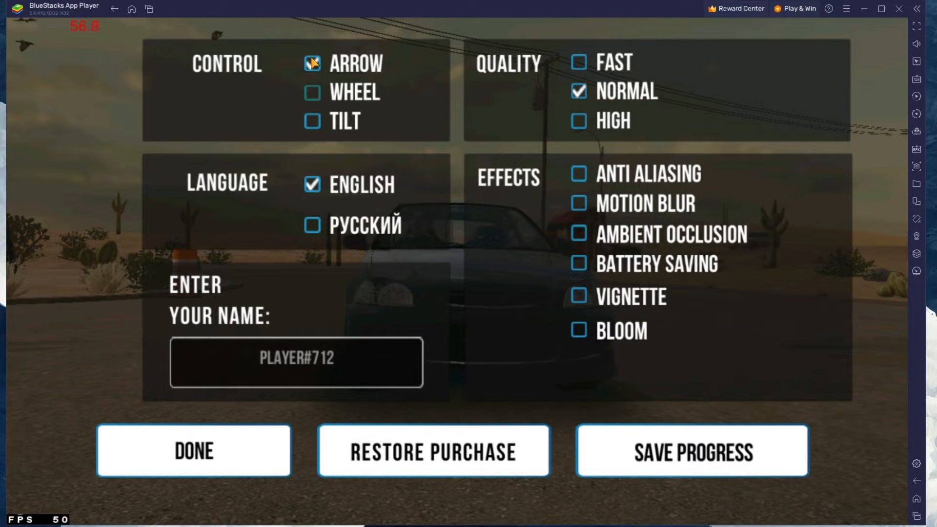
pyautogui.click(312, 64)
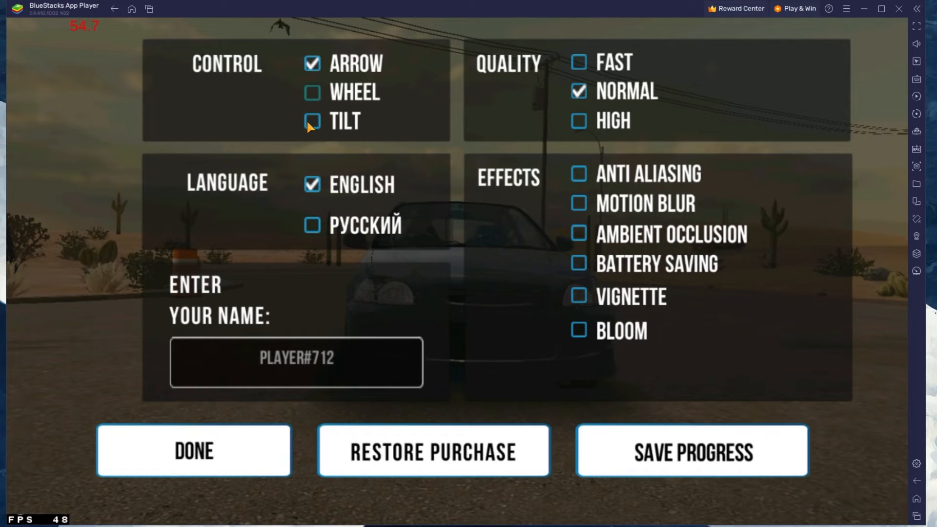
pyautogui.moveTo(526, 67)
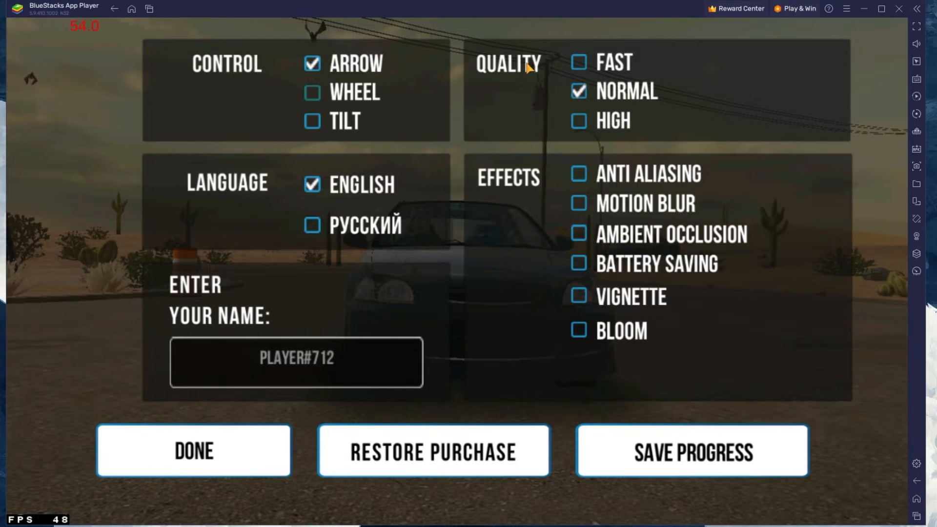
pyautogui.moveTo(577, 93)
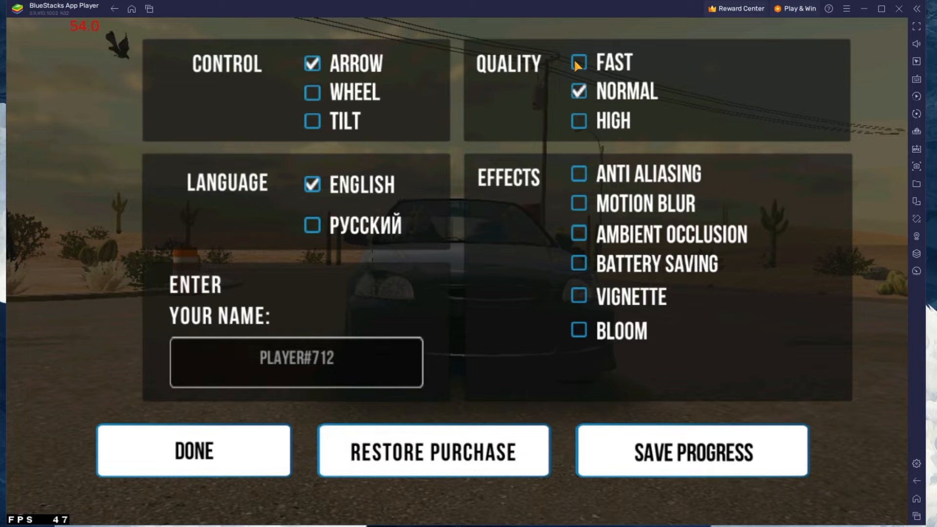
pyautogui.click(578, 62)
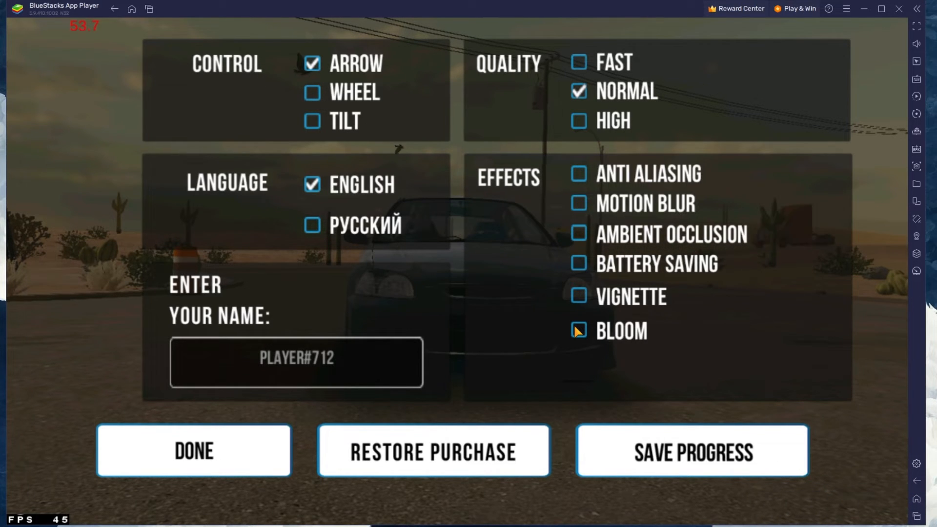
pyautogui.click(578, 330)
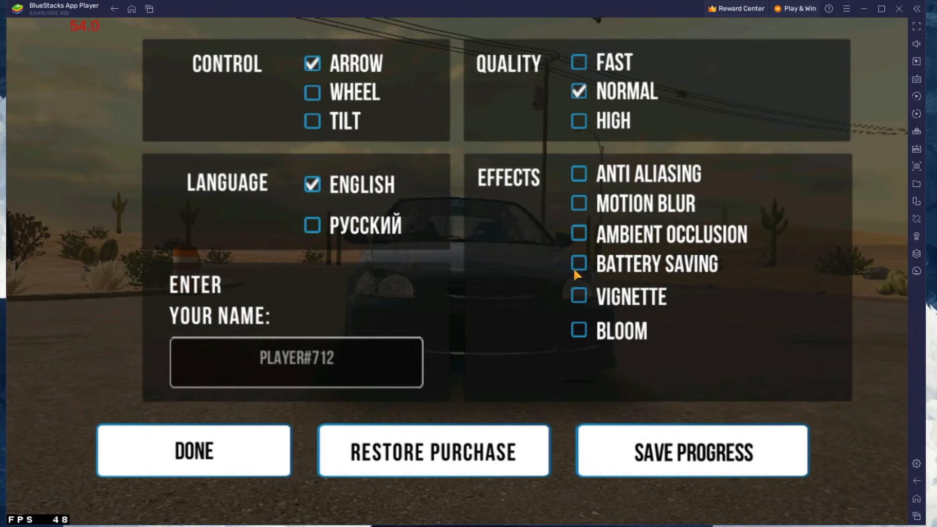
pyautogui.click(578, 233)
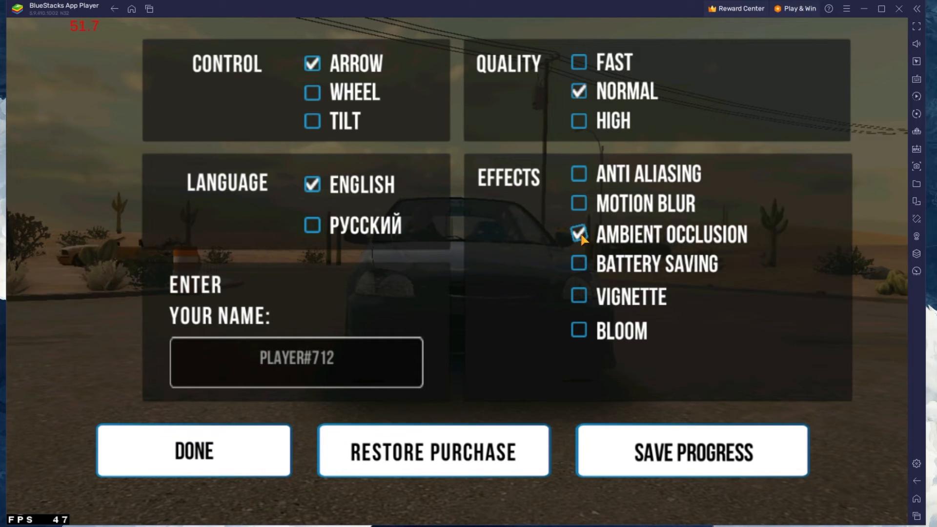
pyautogui.click(577, 234)
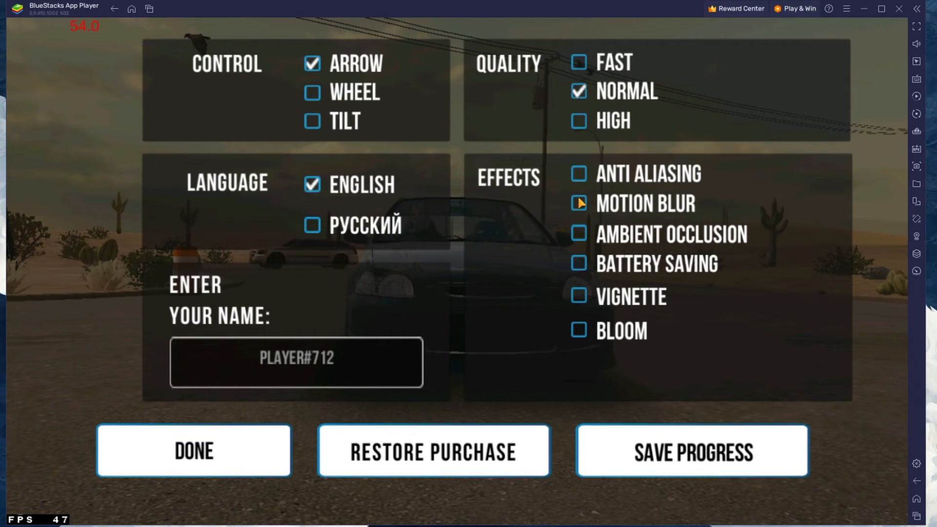
pyautogui.click(194, 451)
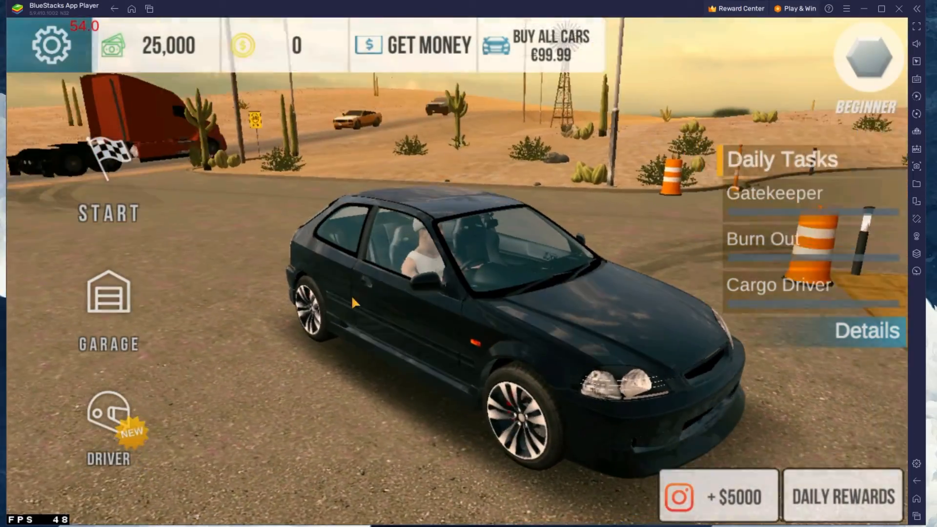
# - Choose the City spawn environment and start loading the map
pyautogui.click(108, 213)
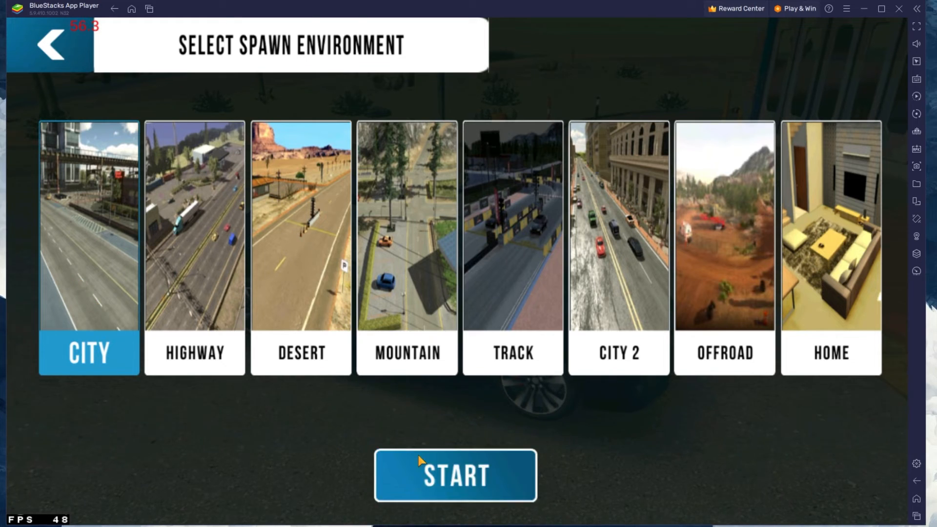
pyautogui.click(454, 475)
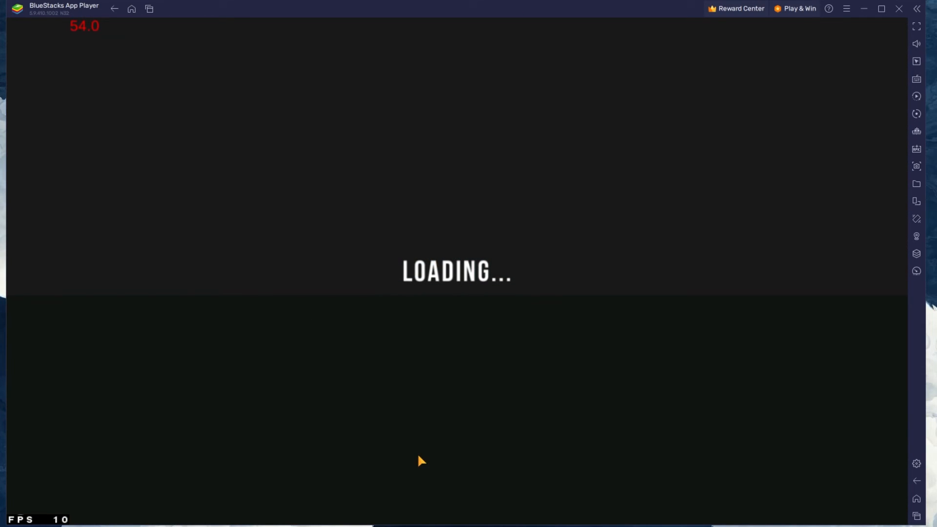